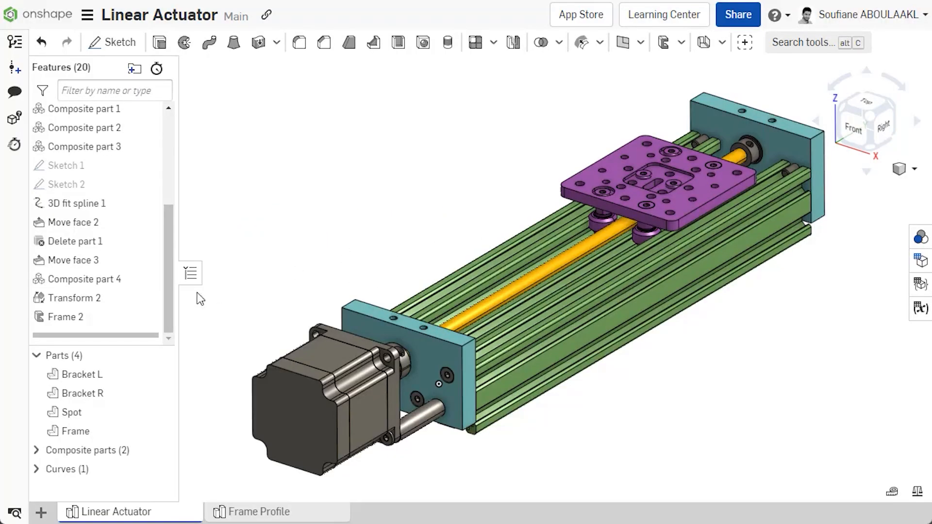
# Reopen Frame 2 to review its settings, then switch to the Frame Profile tab.
pyautogui.doubleClick(65, 317)
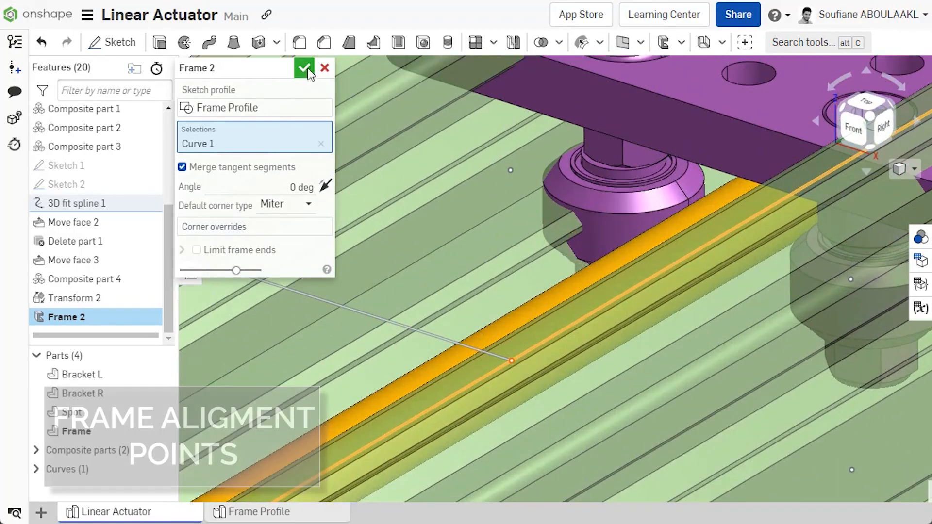
pyautogui.click(260, 511)
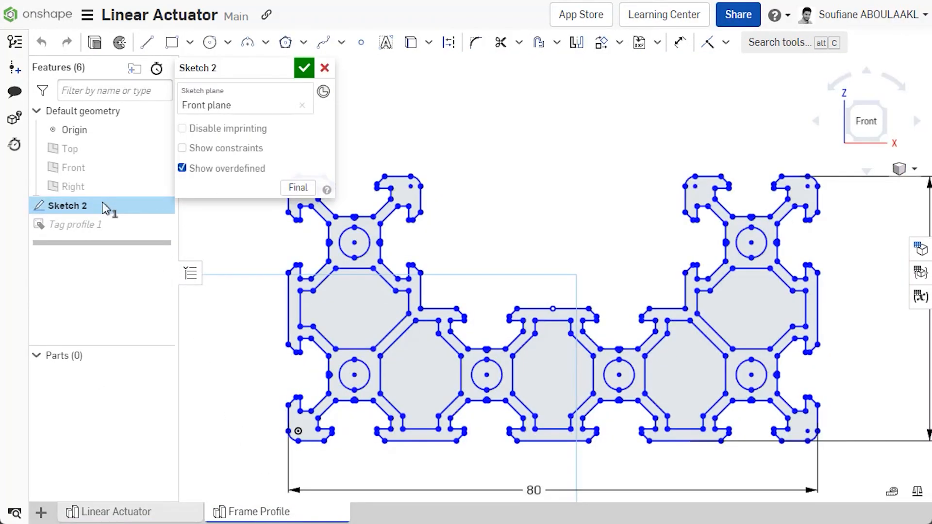
# Add a sketch point above the profile and the lower right hole centre as Tag profile 1 alignment points.
pyautogui.click(361, 42)
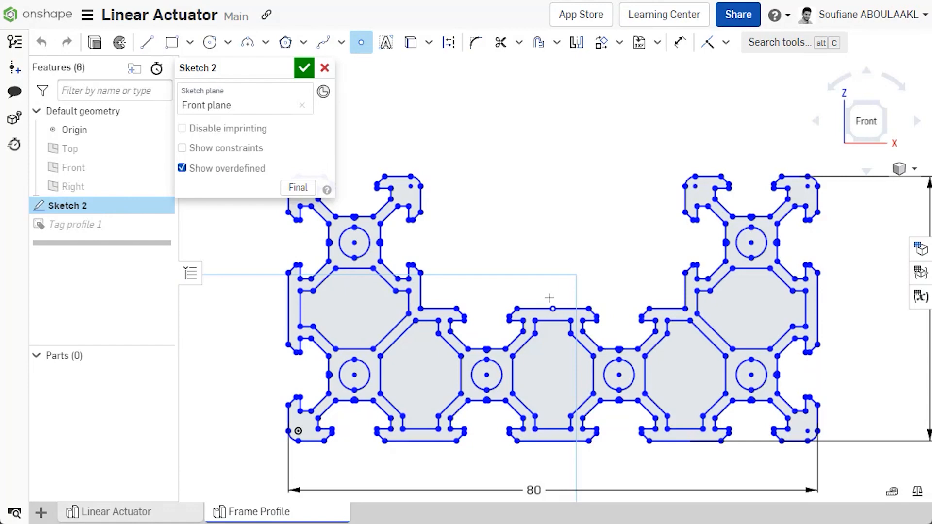
pyautogui.click(679, 41)
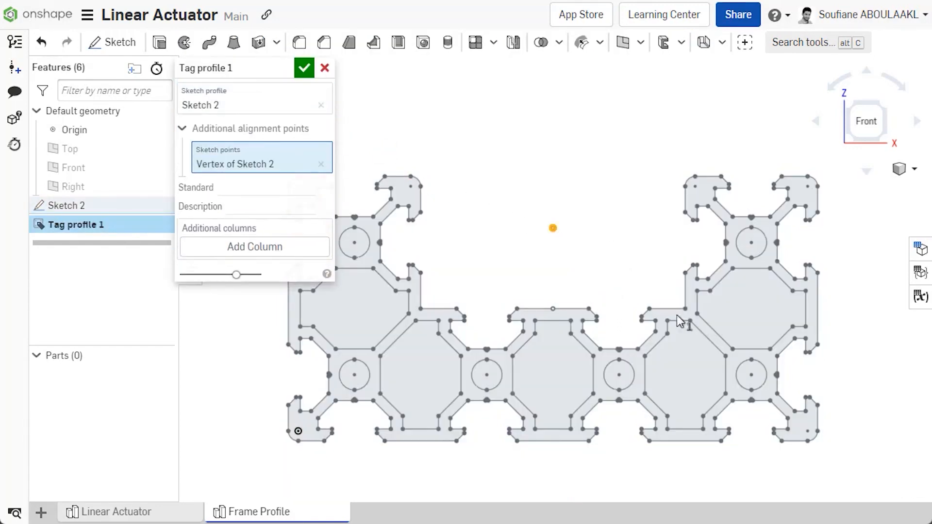
pyautogui.click(750, 375)
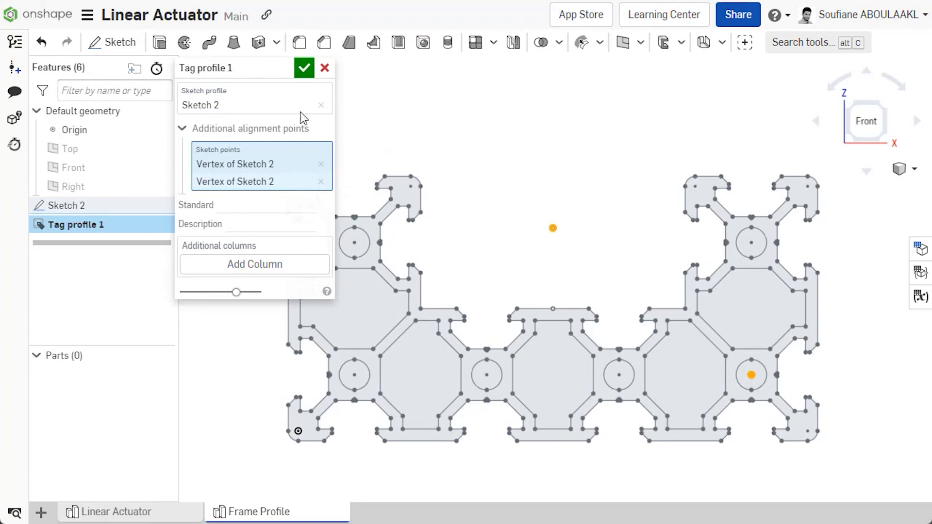
pyautogui.click(114, 511)
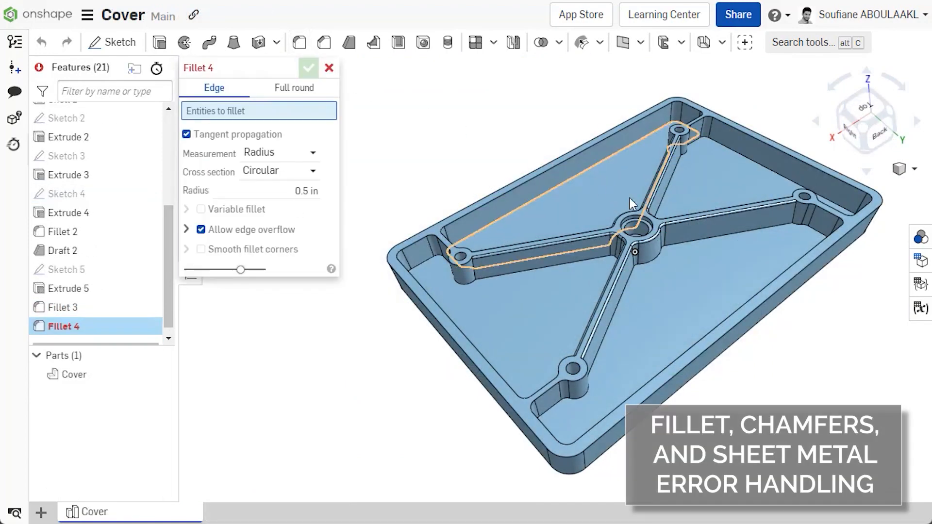
# Round the edges around the cover's central boss as Fillet 4 at 0.5 in.
pyautogui.click(632, 232)
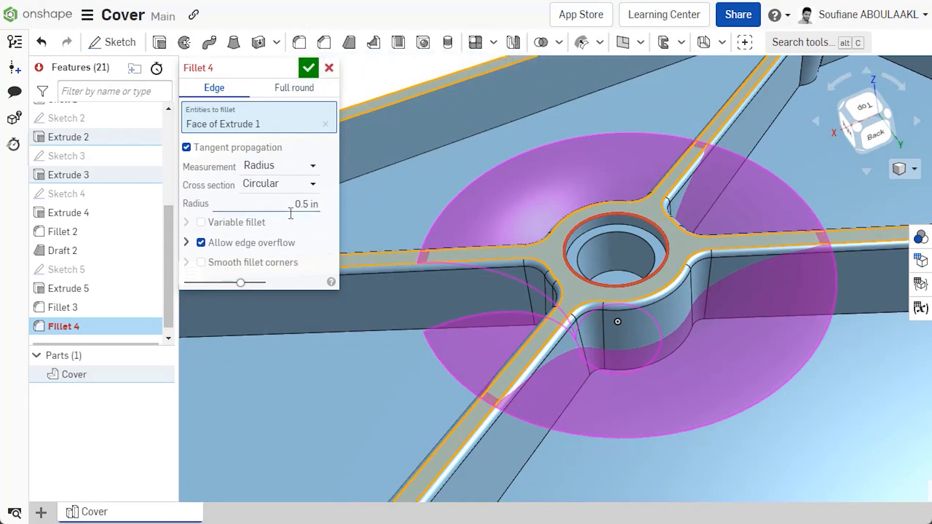
pyautogui.click(308, 67)
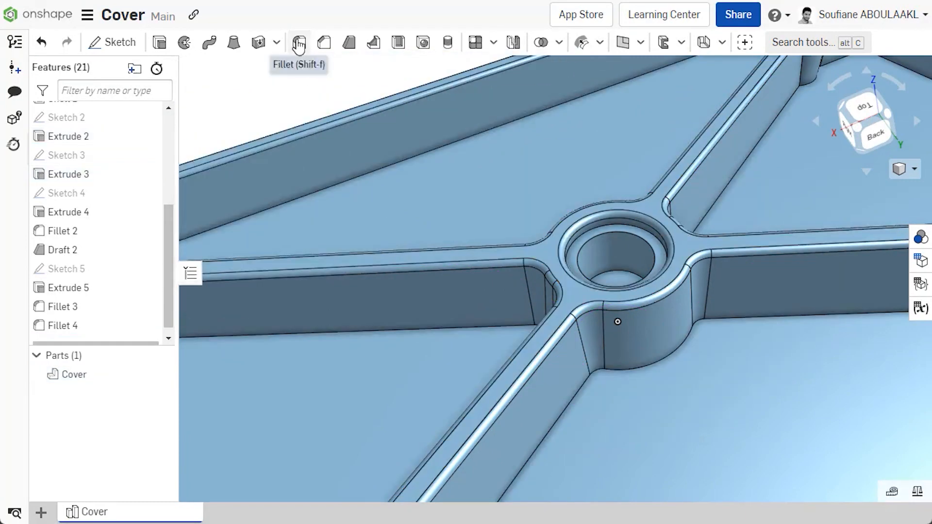
# Add Fillet 5 on the central hole edge with a 0.02 in radius.
pyautogui.click(298, 42)
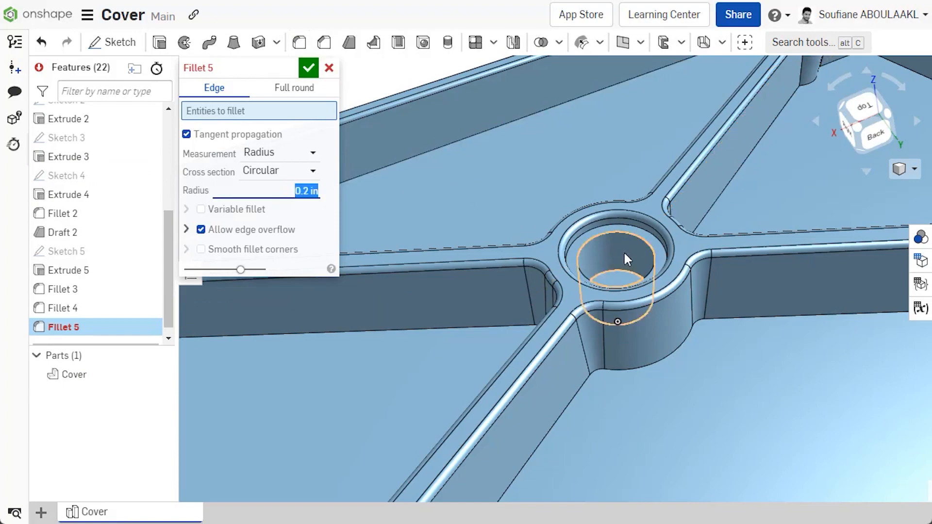
pyautogui.click(618, 255)
pyautogui.write('0.02')
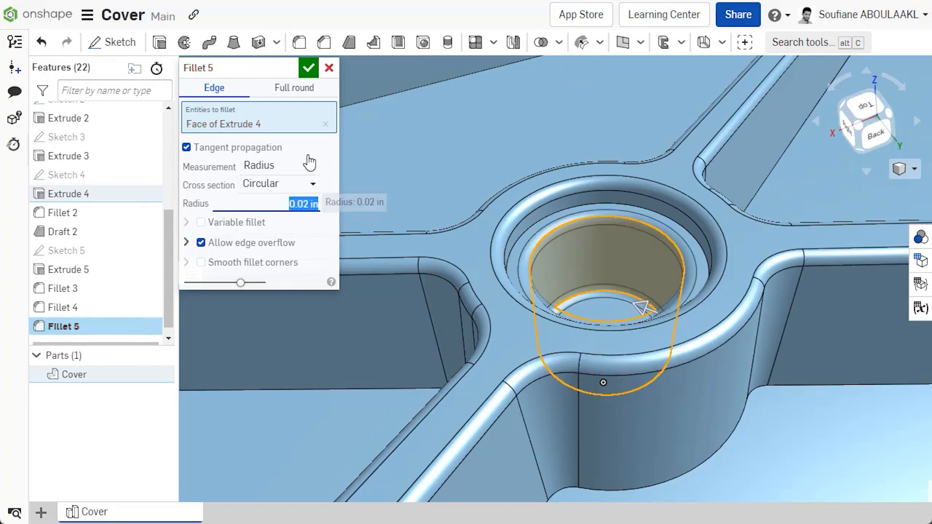
pyautogui.click(308, 67)
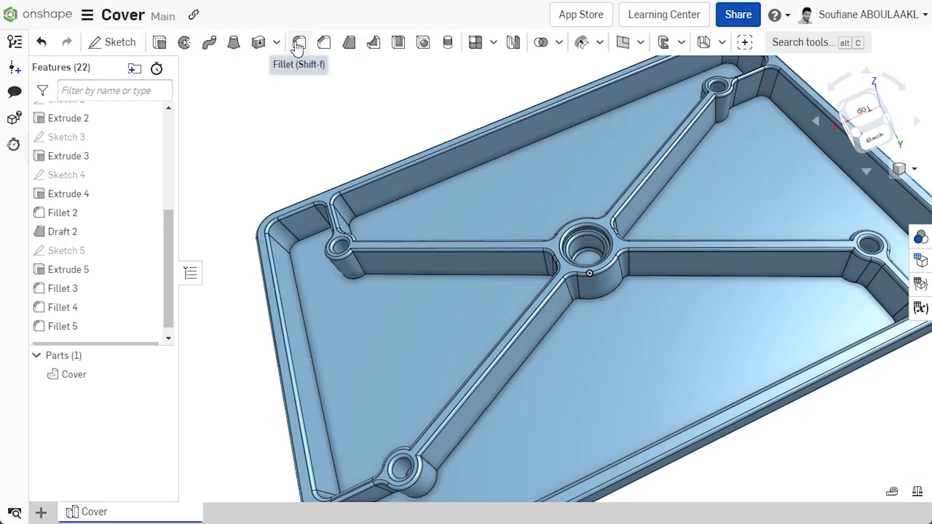
# Add Fillet 6 on two inner Extrude 2 edges, then switch to the Shaft document.
pyautogui.click(298, 42)
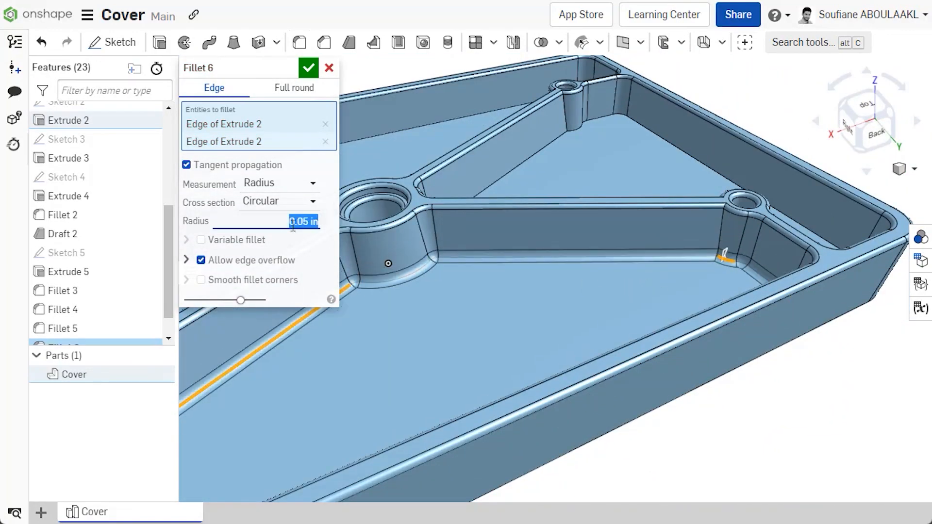
pyautogui.click(308, 67)
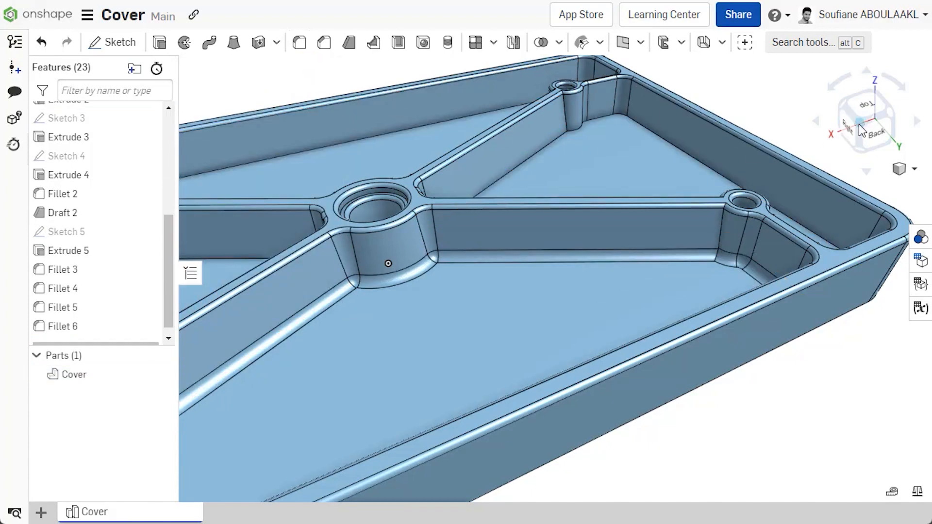
pyautogui.click(92, 511)
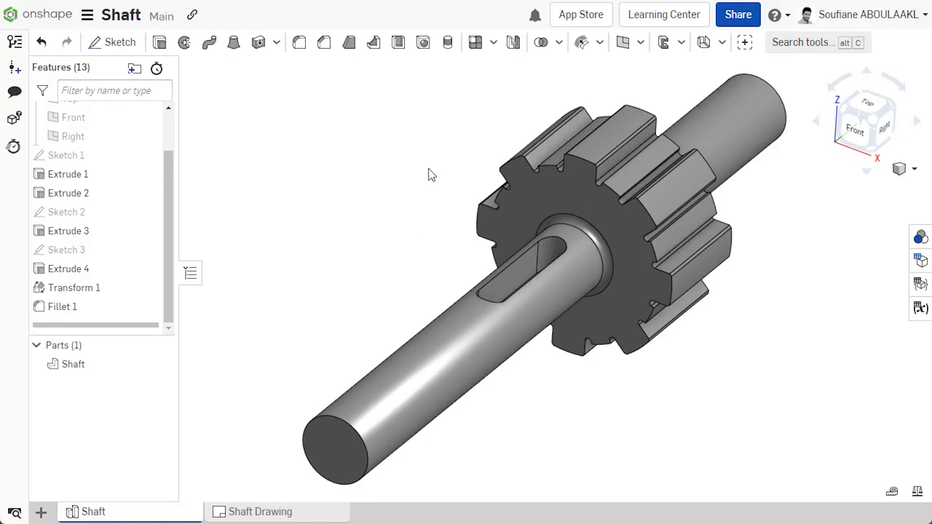
pyautogui.moveTo(447, 41)
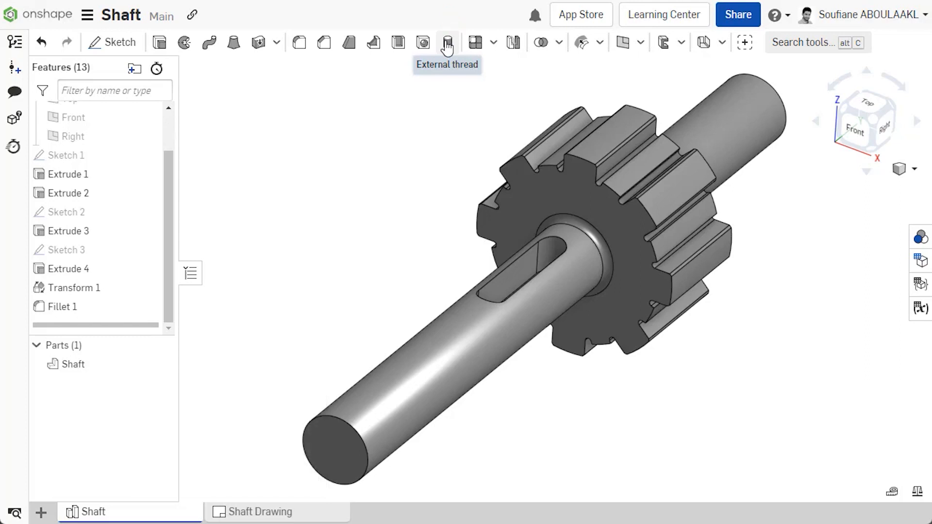
# Start an external thread on the shaft end edge, ISO standard, size M20, pitch 2.5 mm.
pyautogui.click(446, 41)
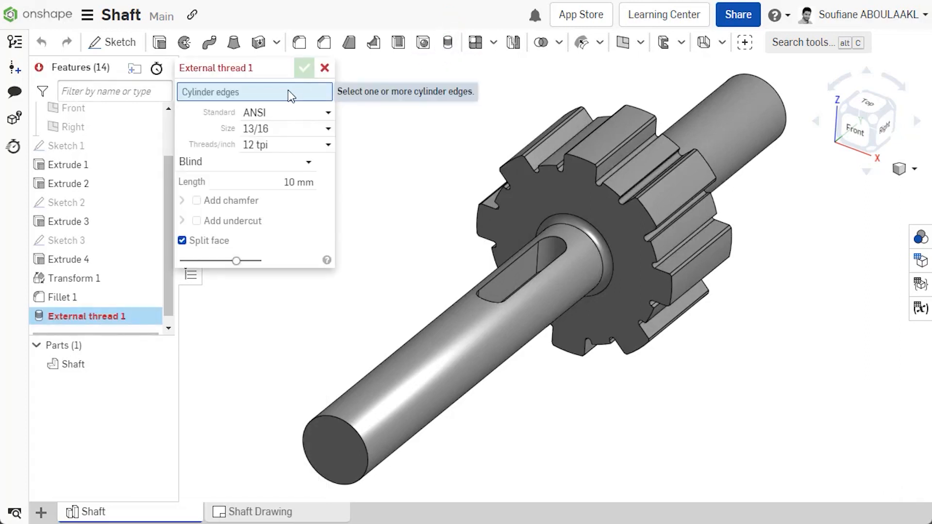
pyautogui.click(335, 442)
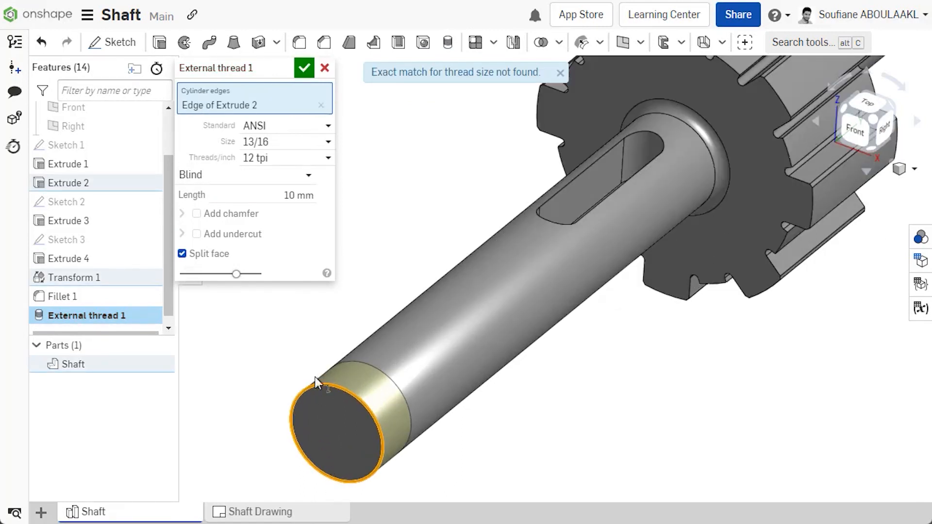
pyautogui.click(285, 126)
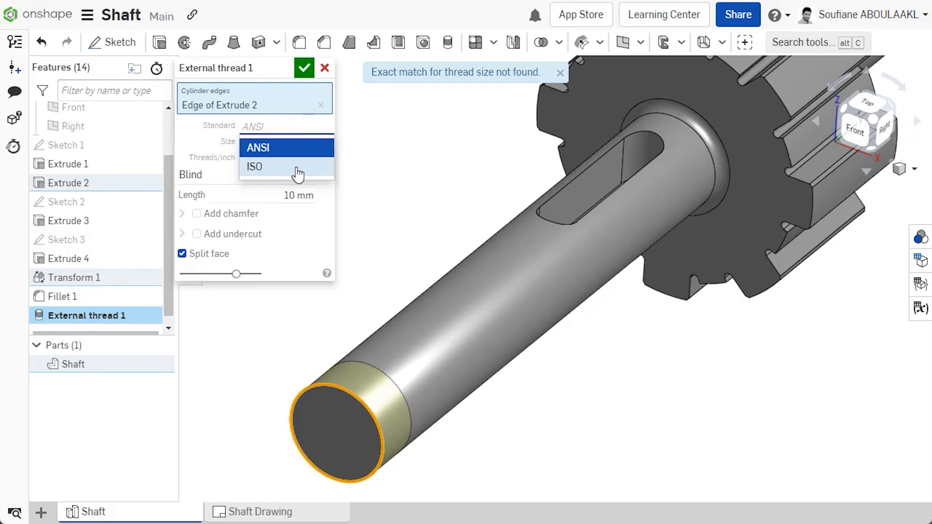
pyautogui.click(253, 166)
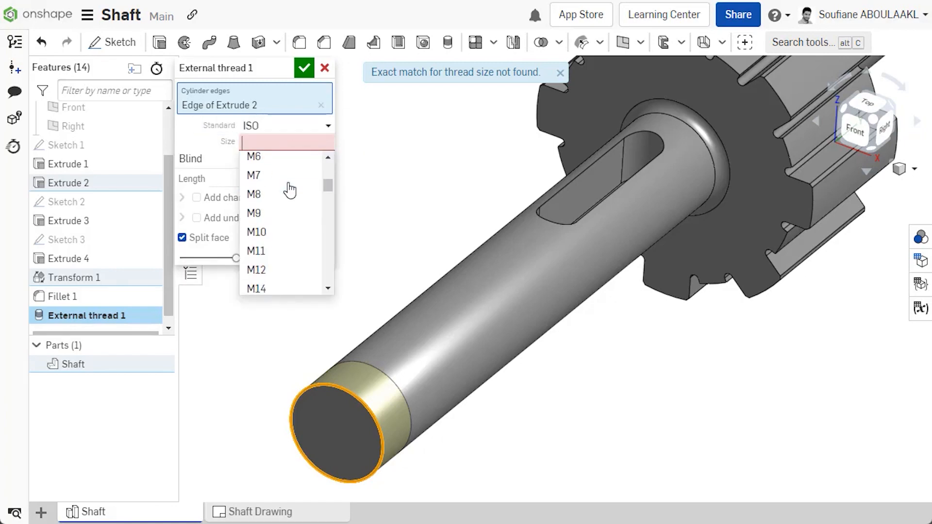
pyautogui.click(253, 141)
pyautogui.write('M20')
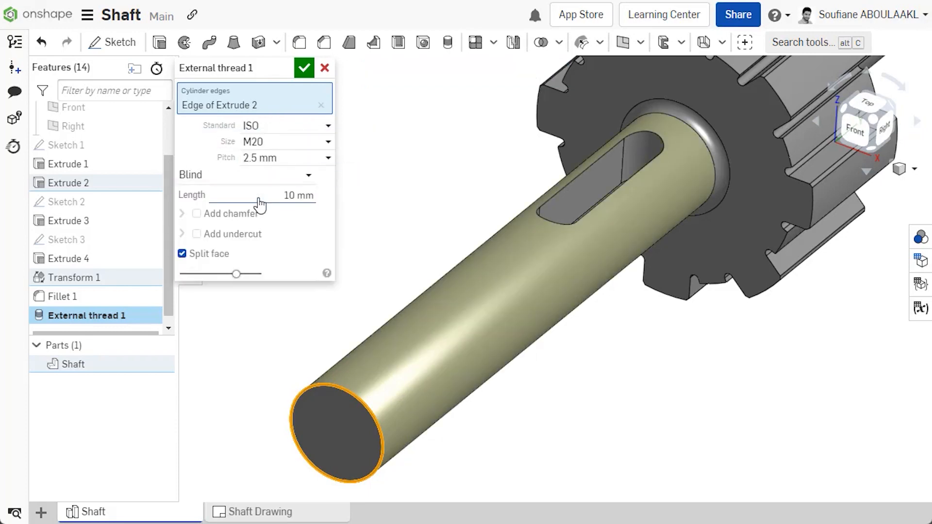
# Set thread length 20 mm with chamfer and undercut, accept External thread 1, then open Bike Frame.
pyautogui.click(297, 195)
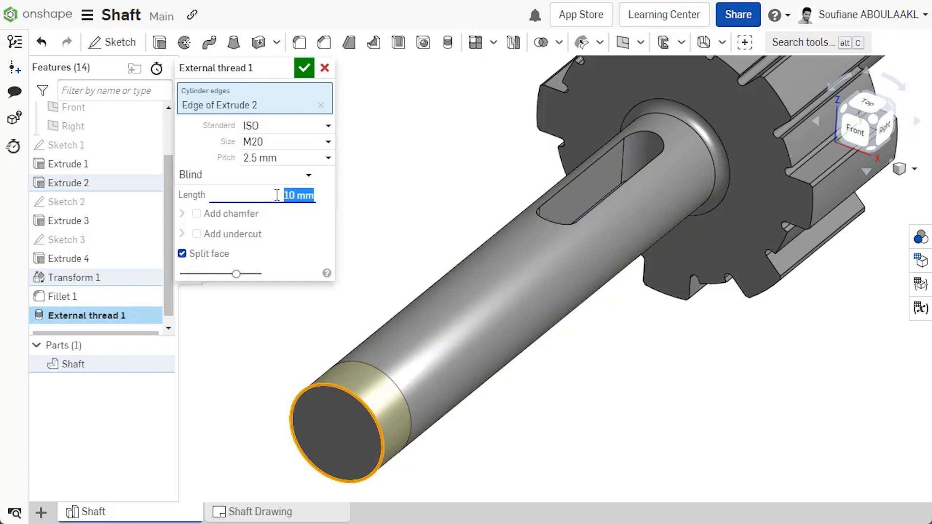
pyautogui.write('2')
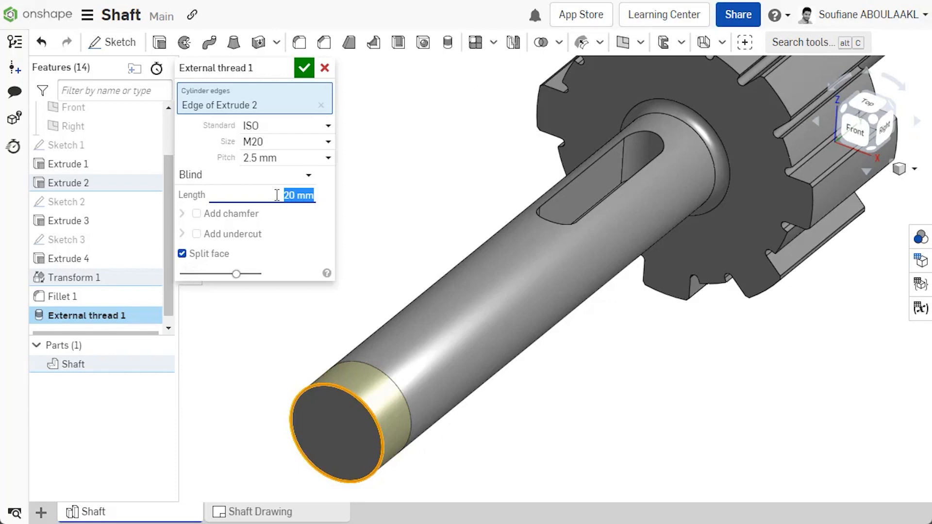
pyautogui.click(196, 214)
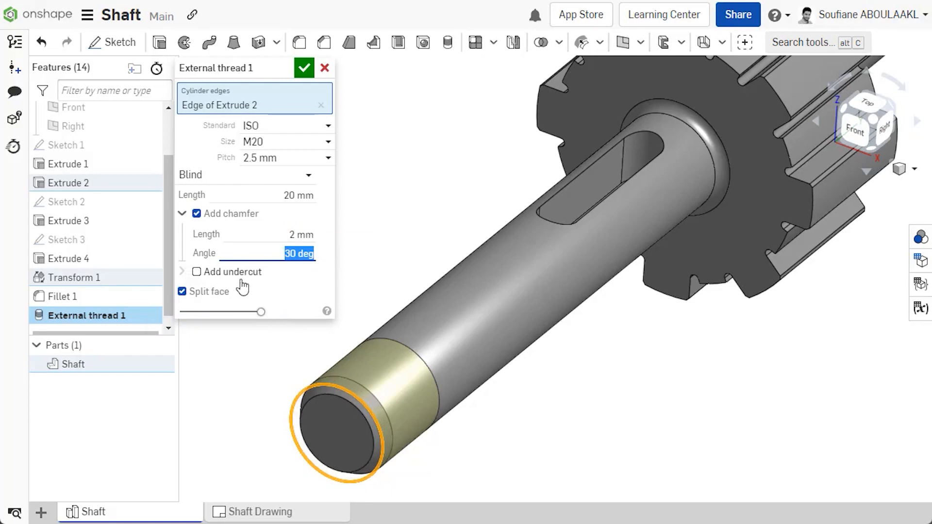
pyautogui.click(196, 272)
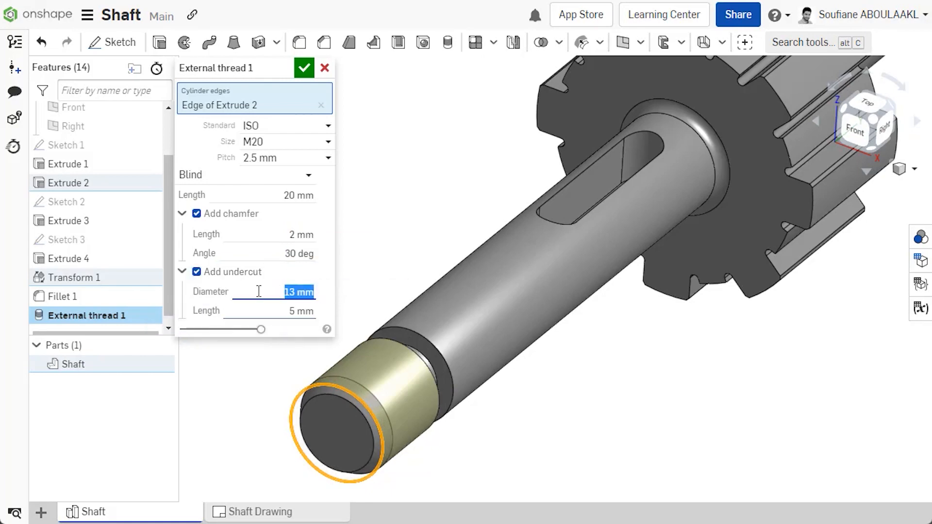
pyautogui.click(304, 67)
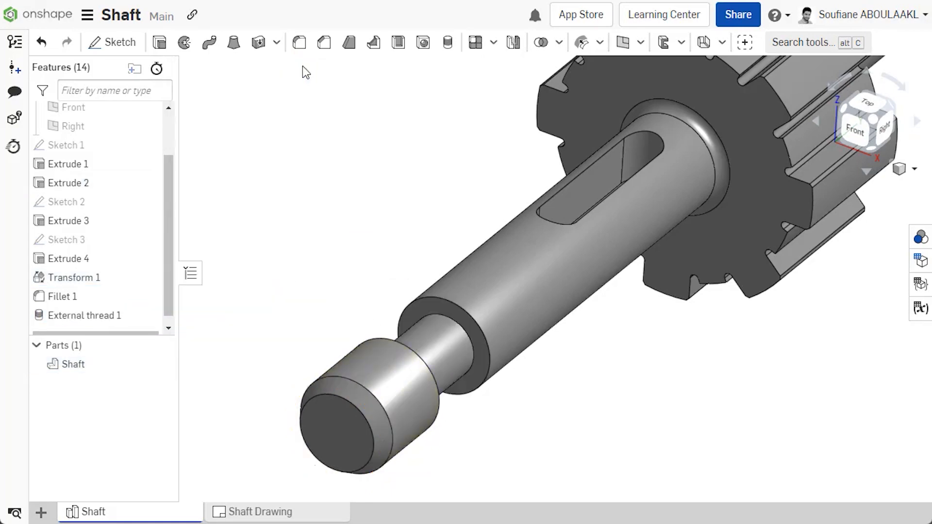
pyautogui.click(260, 511)
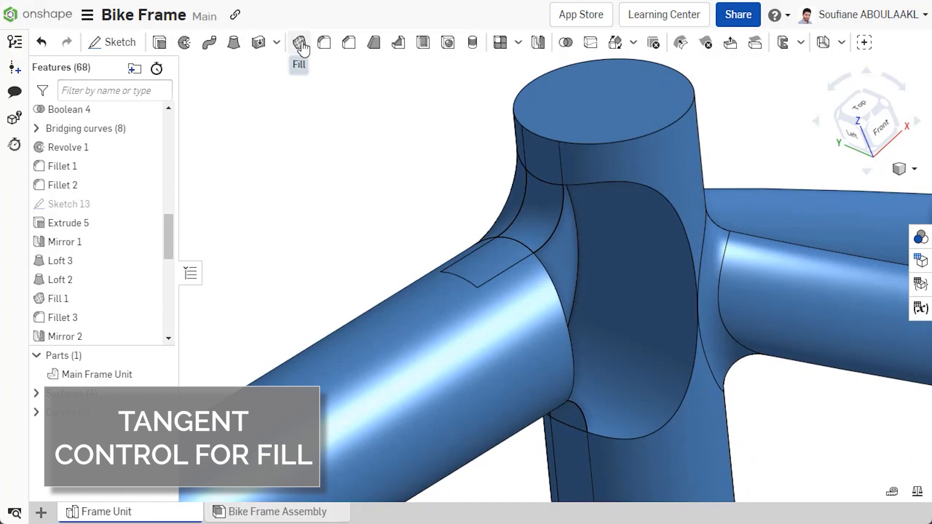
# Create Fill 3 at the head tube junction with Tangency continuity to the adjacent faces.
pyautogui.click(299, 42)
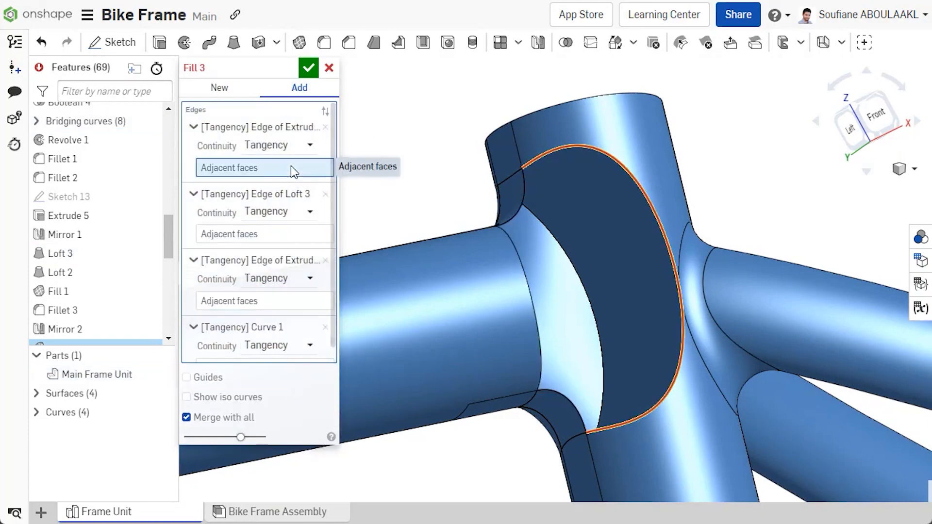
pyautogui.click(460, 413)
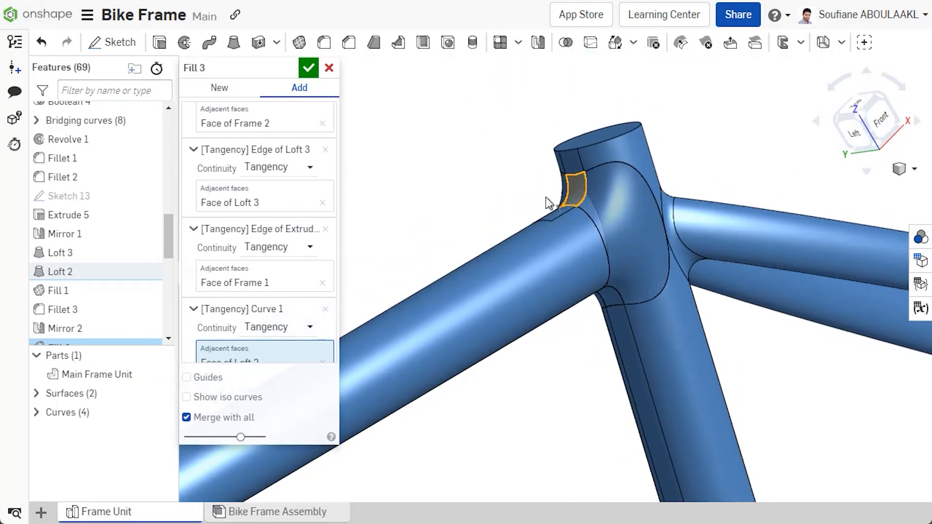
pyautogui.click(308, 67)
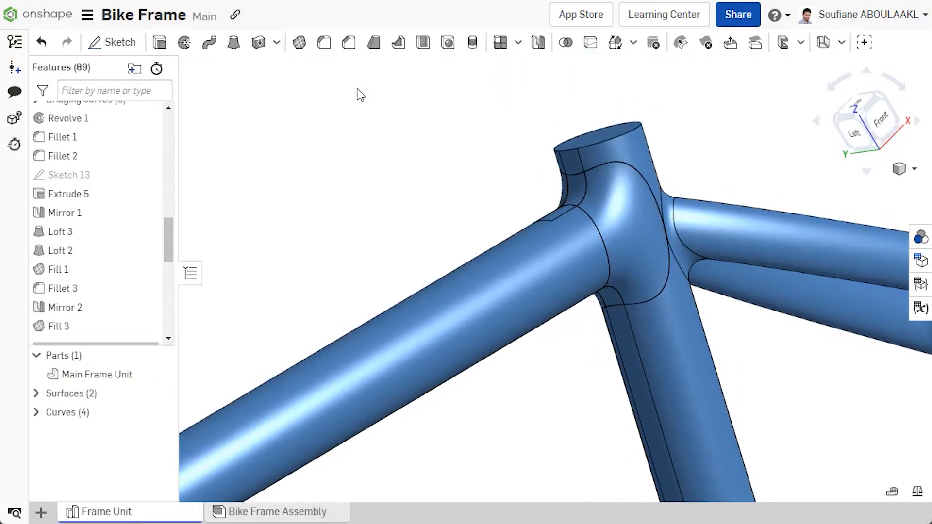